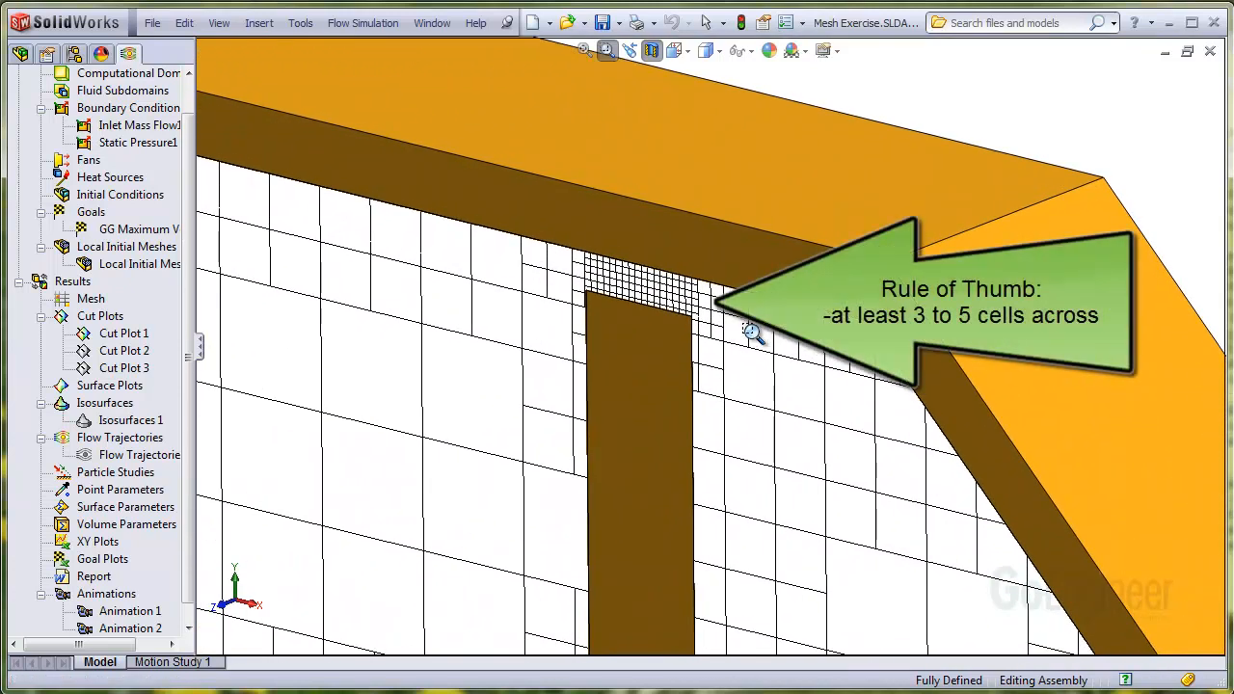
pyautogui.moveTo(771, 347)
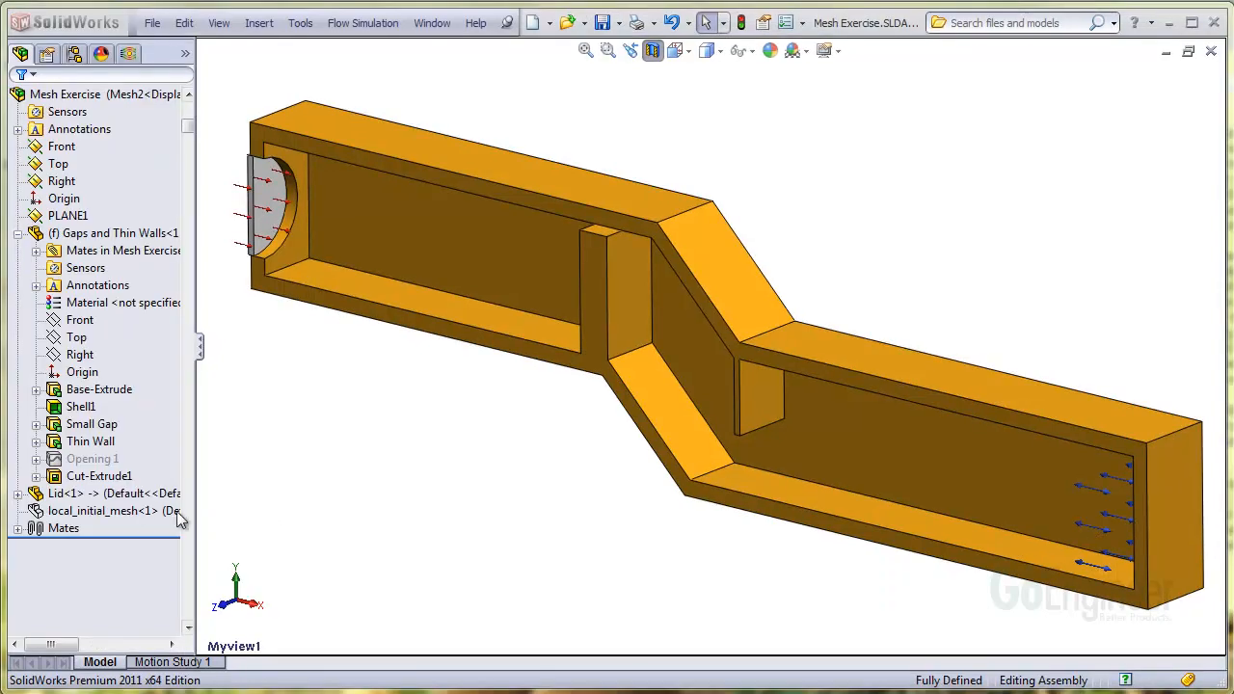
# Step: Show the local_initial_mesh part and enable Local Initial Meshes in the Mesh2 analysis tree
pyautogui.rightClick(96, 511)
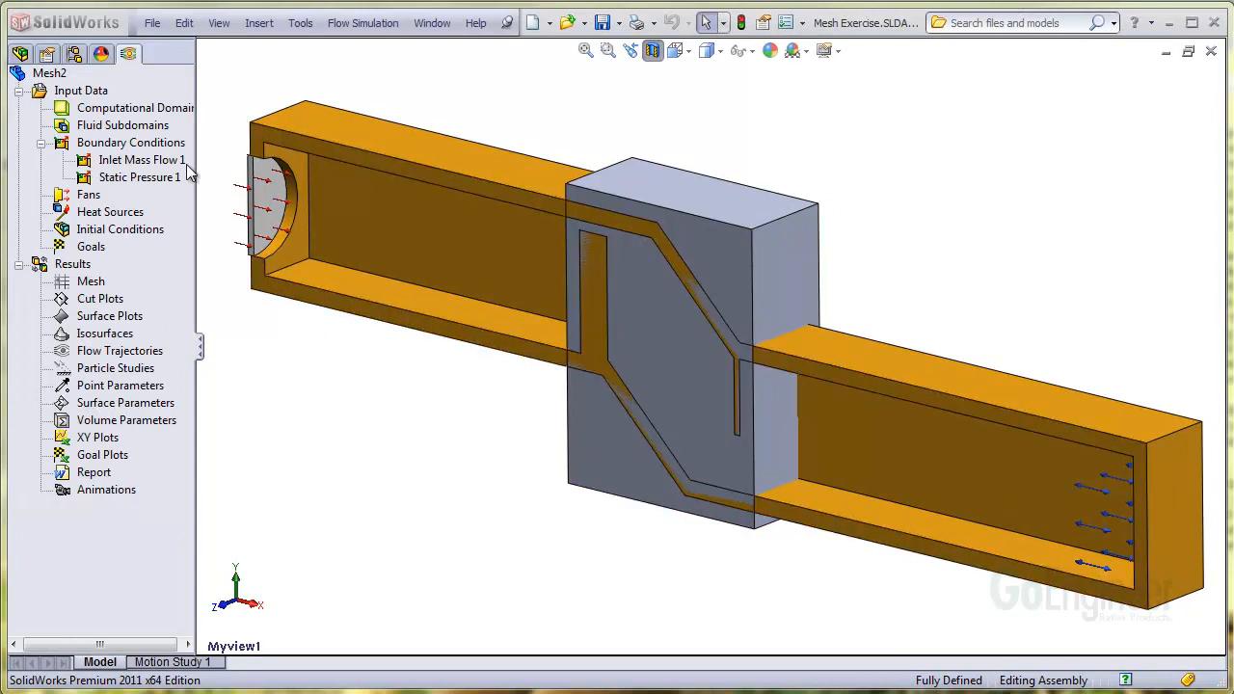
pyautogui.rightClick(50, 73)
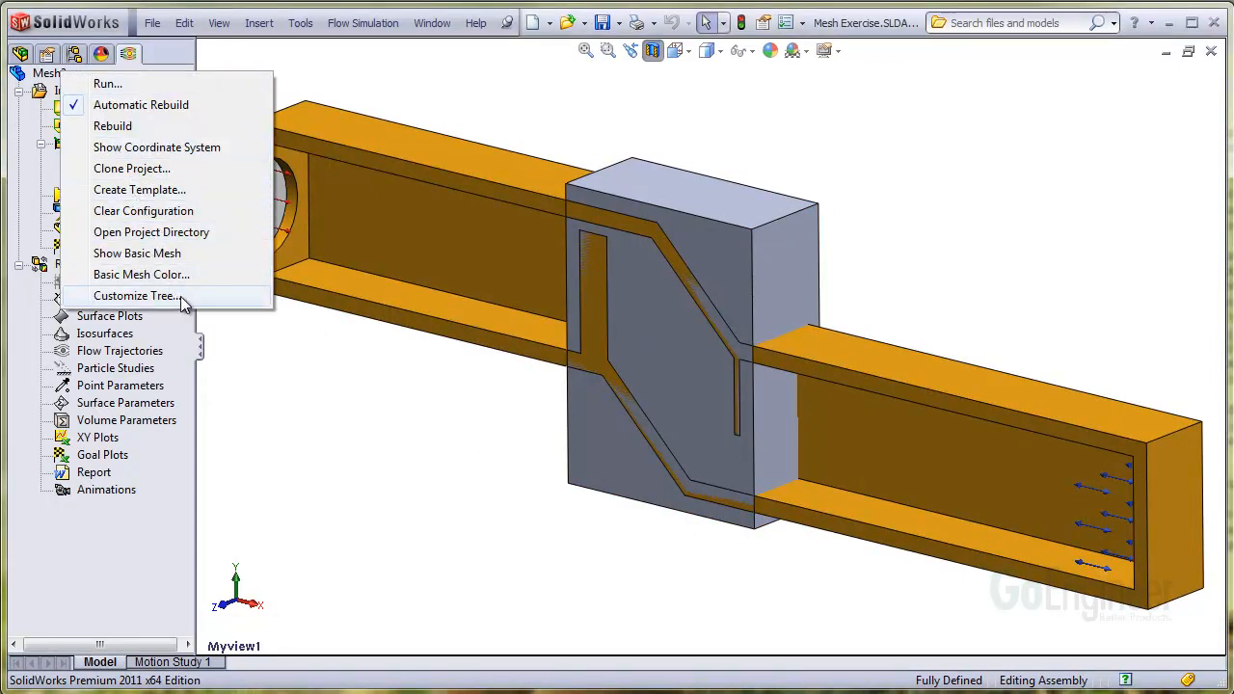
pyautogui.click(137, 296)
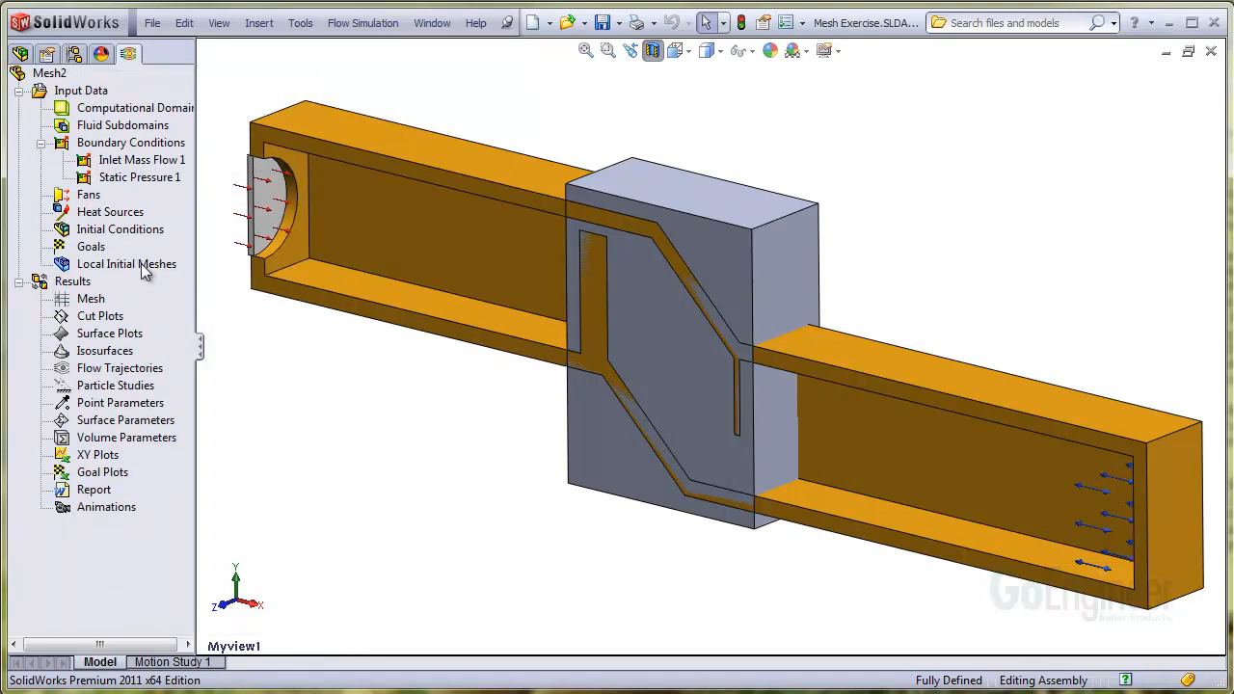
# Step: Insert a Local Initial Mesh and select local_initial_mesh<1> as its region
pyautogui.rightClick(126, 264)
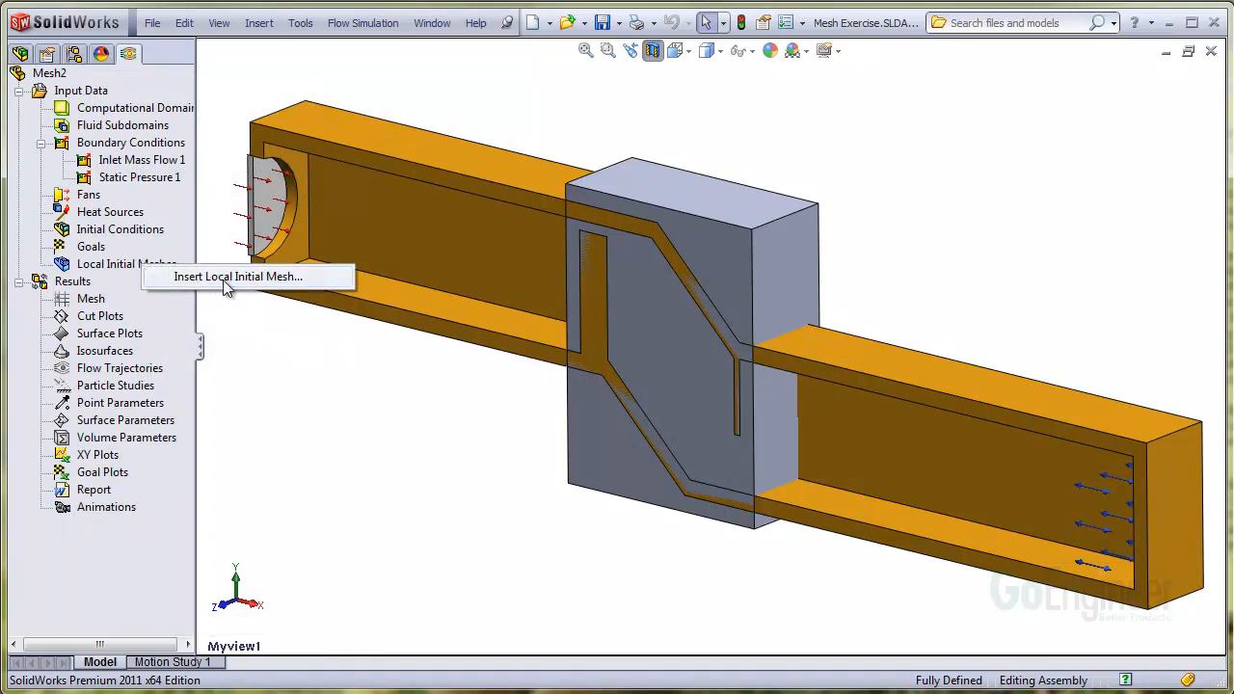
pyautogui.click(236, 277)
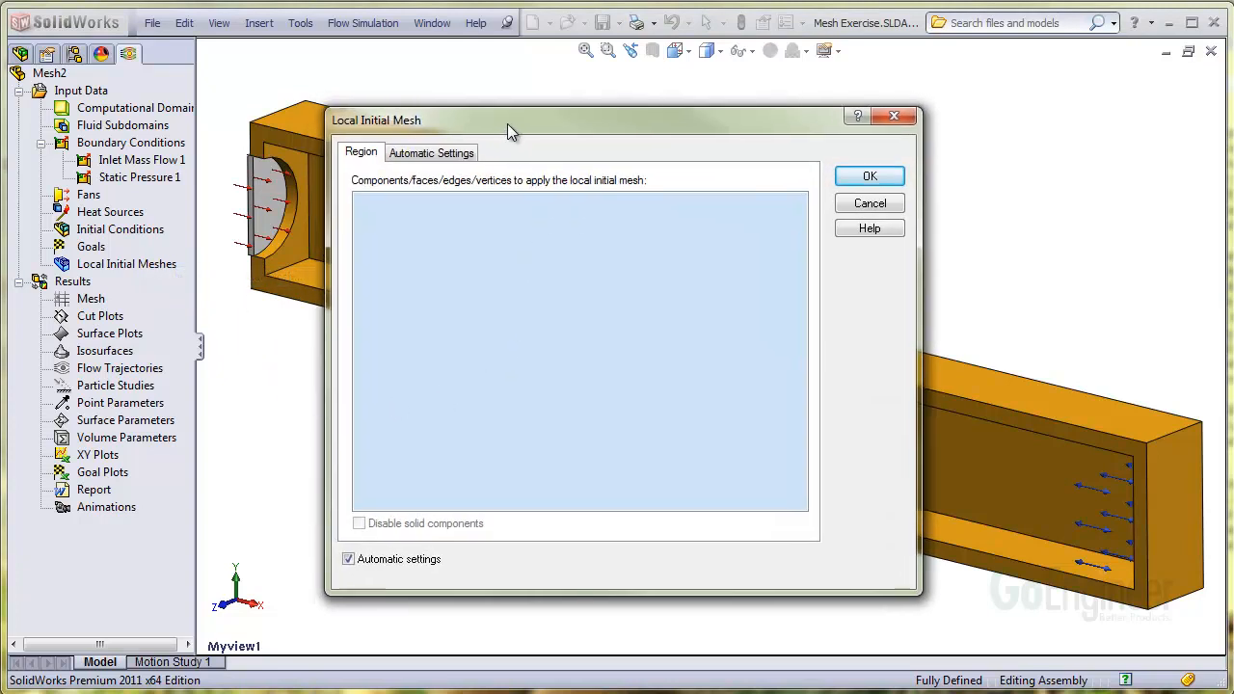
pyautogui.moveTo(511, 119); pyautogui.dragTo(896, 107)
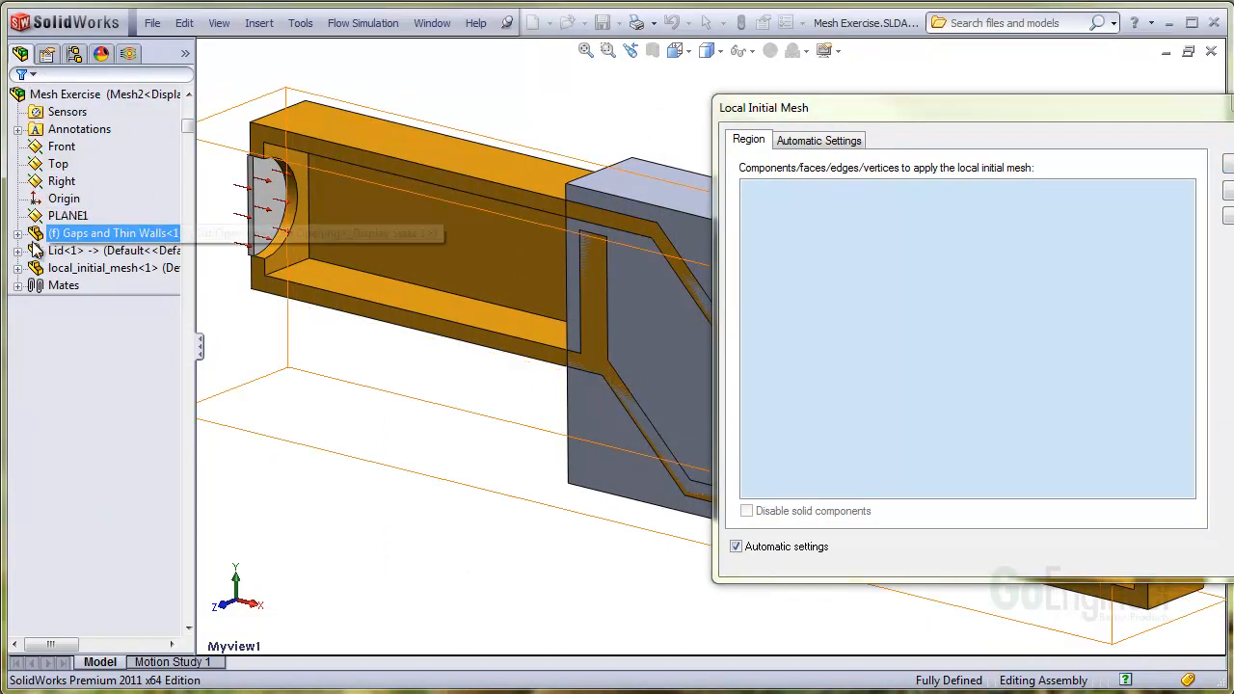
pyautogui.click(96, 267)
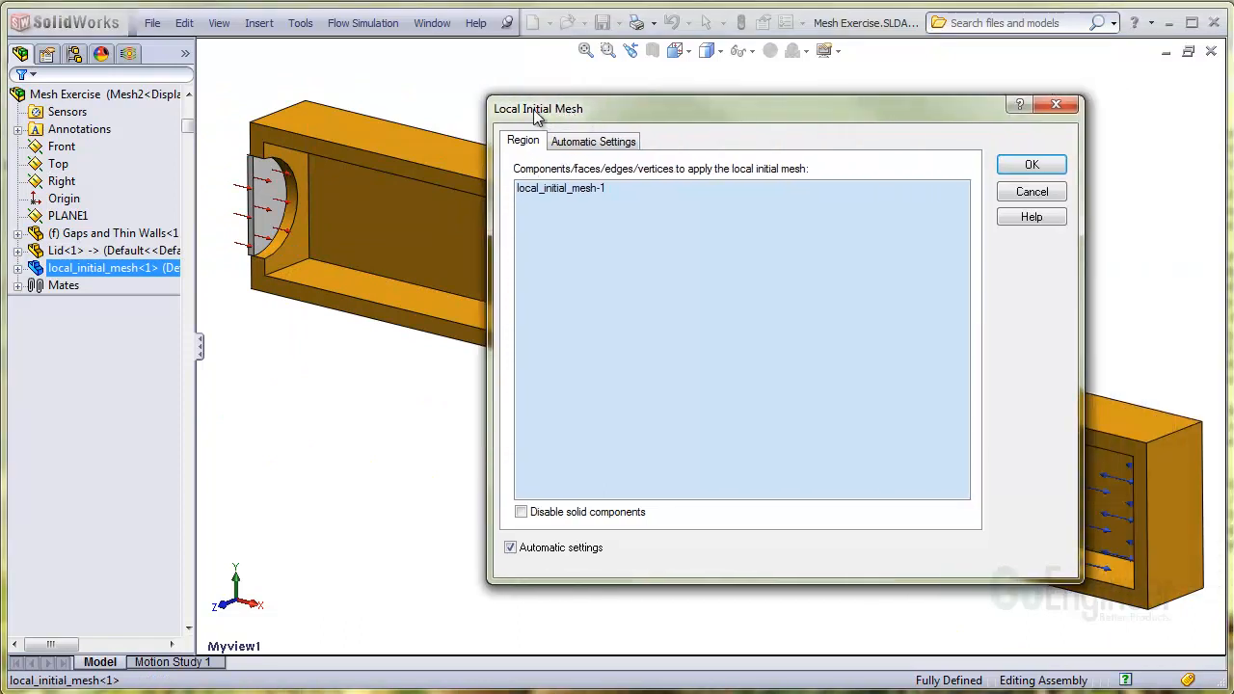
# Step: Set a manual 0.0125 ft minimum gap size with advanced narrow channel refinement, and confirm
pyautogui.click(456, 144)
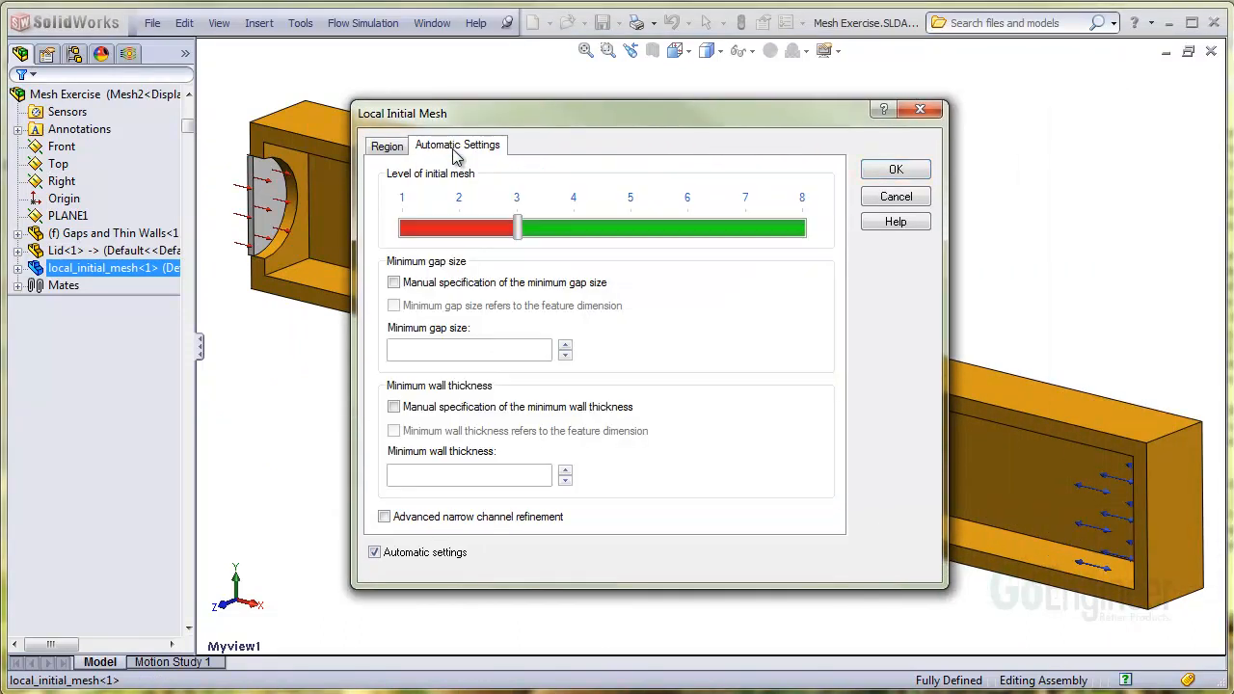
pyautogui.click(393, 282)
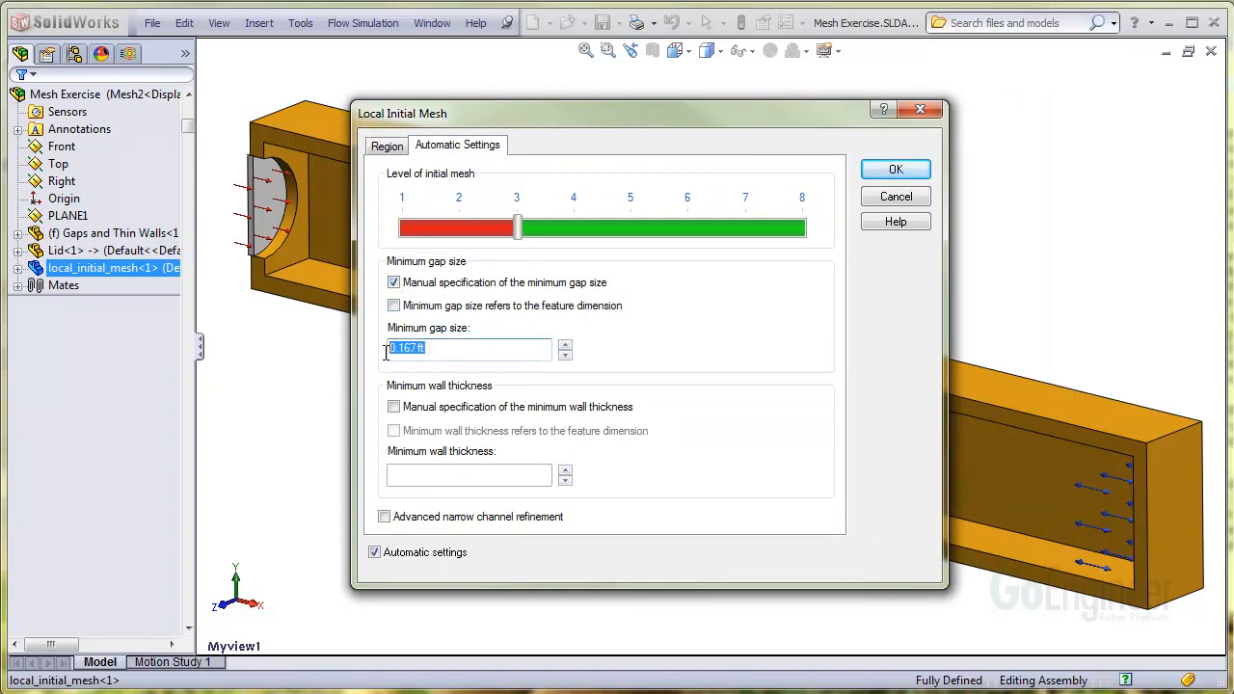
pyautogui.write('0.1')
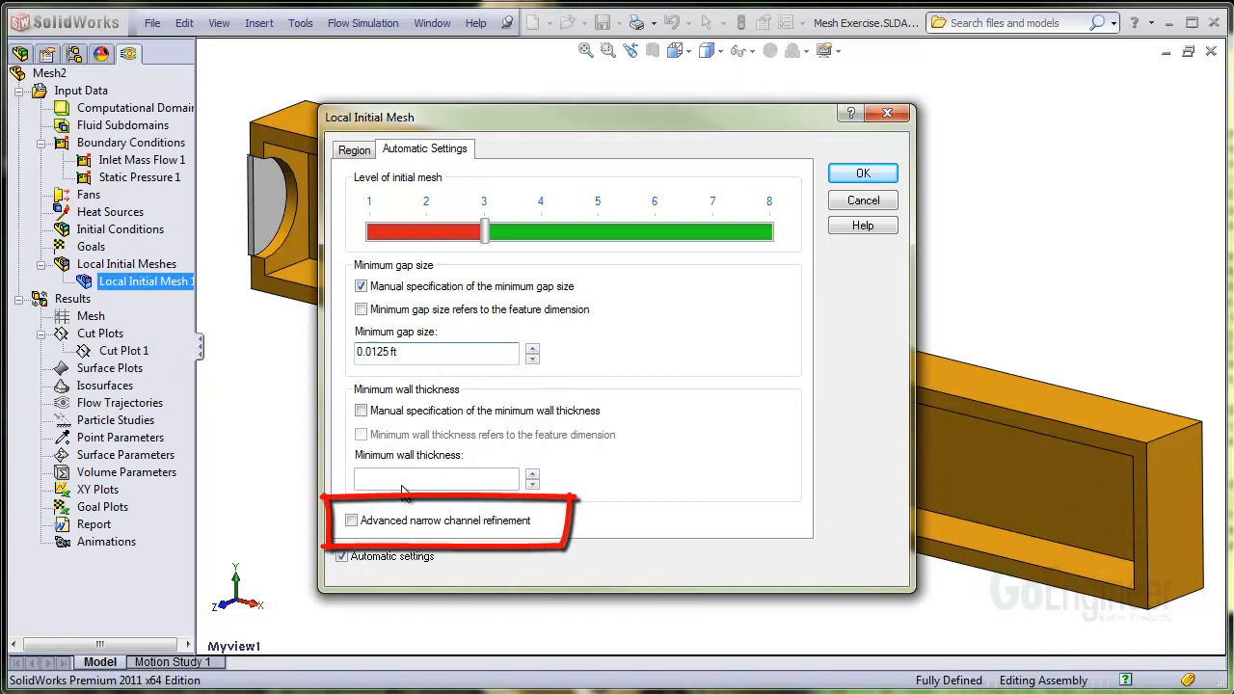
pyautogui.click(351, 521)
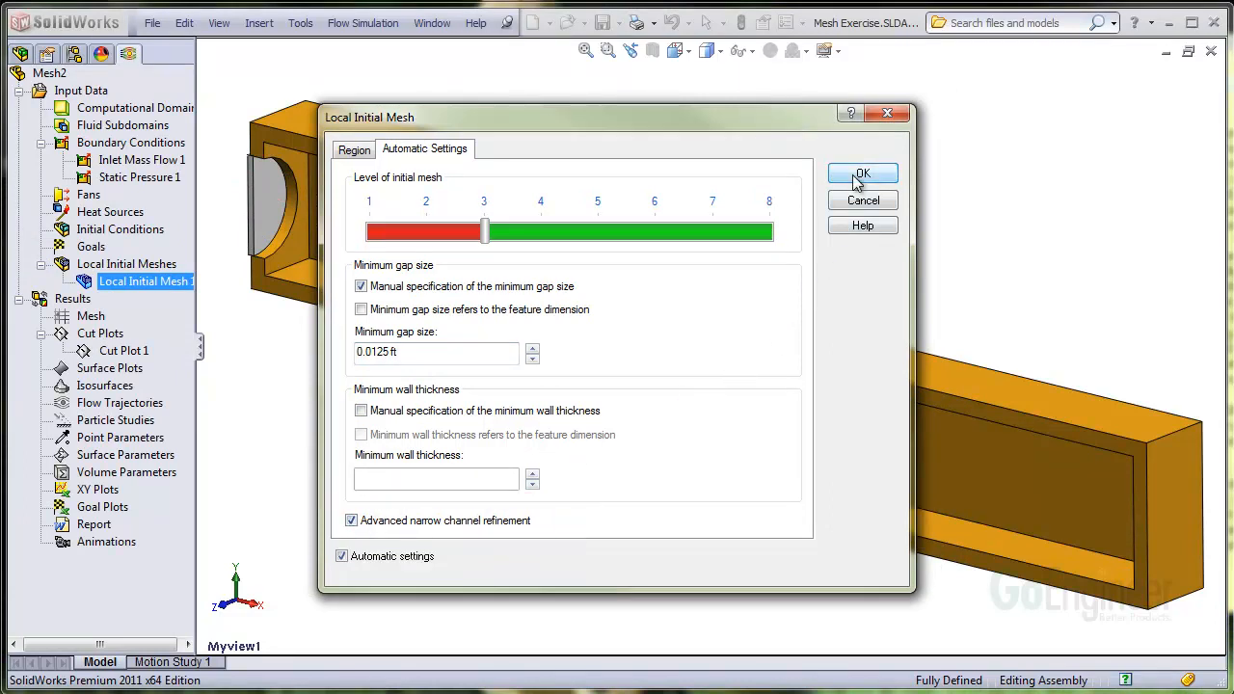
pyautogui.click(862, 173)
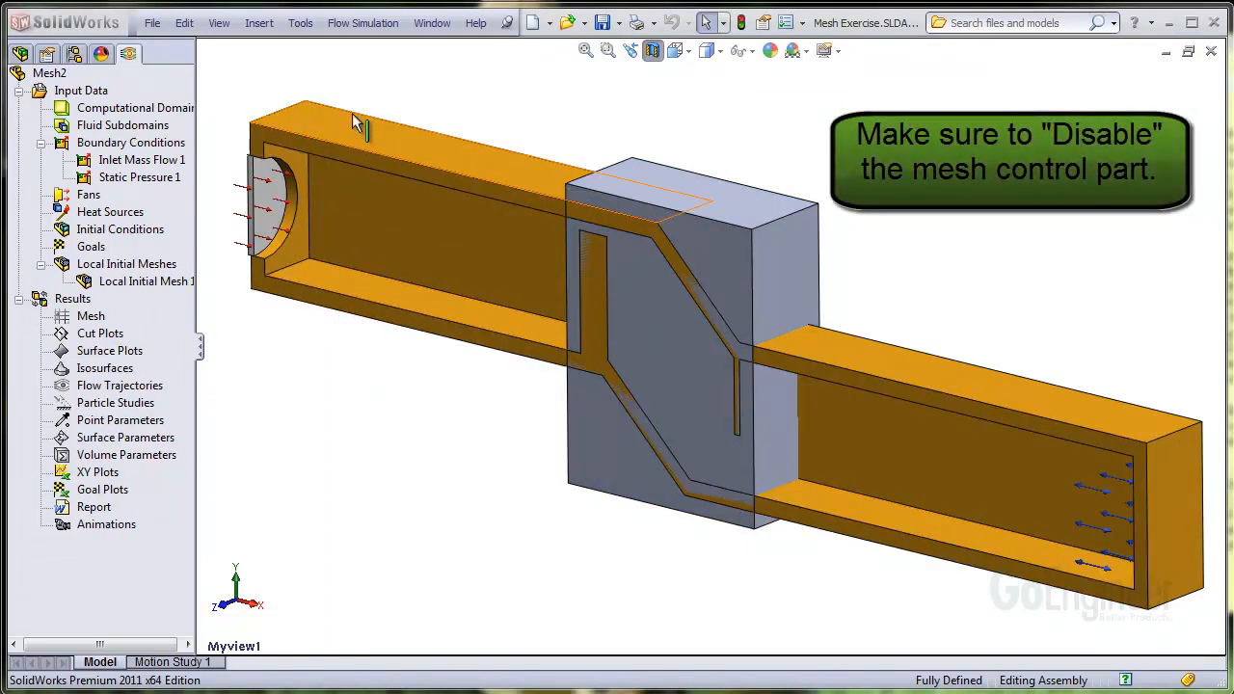
# Step: Disable local_initial_mesh<1> in Component Control so it only defines the refinement region
pyautogui.click(362, 22)
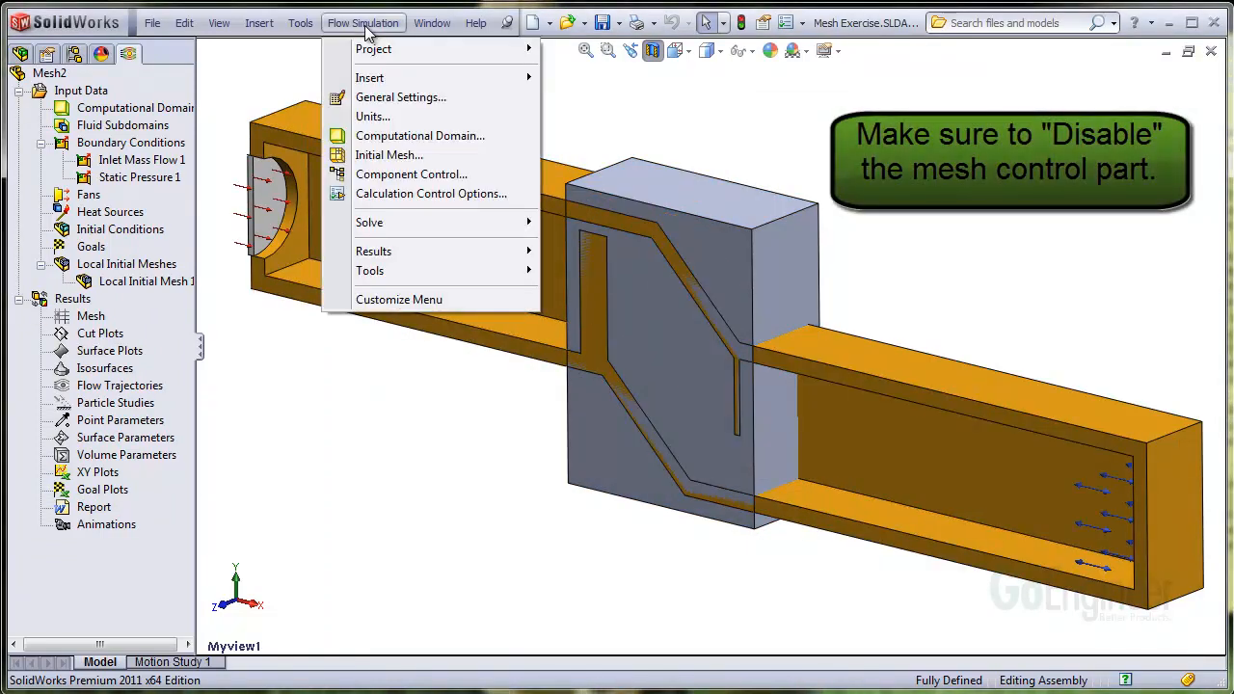
pyautogui.moveTo(389, 155)
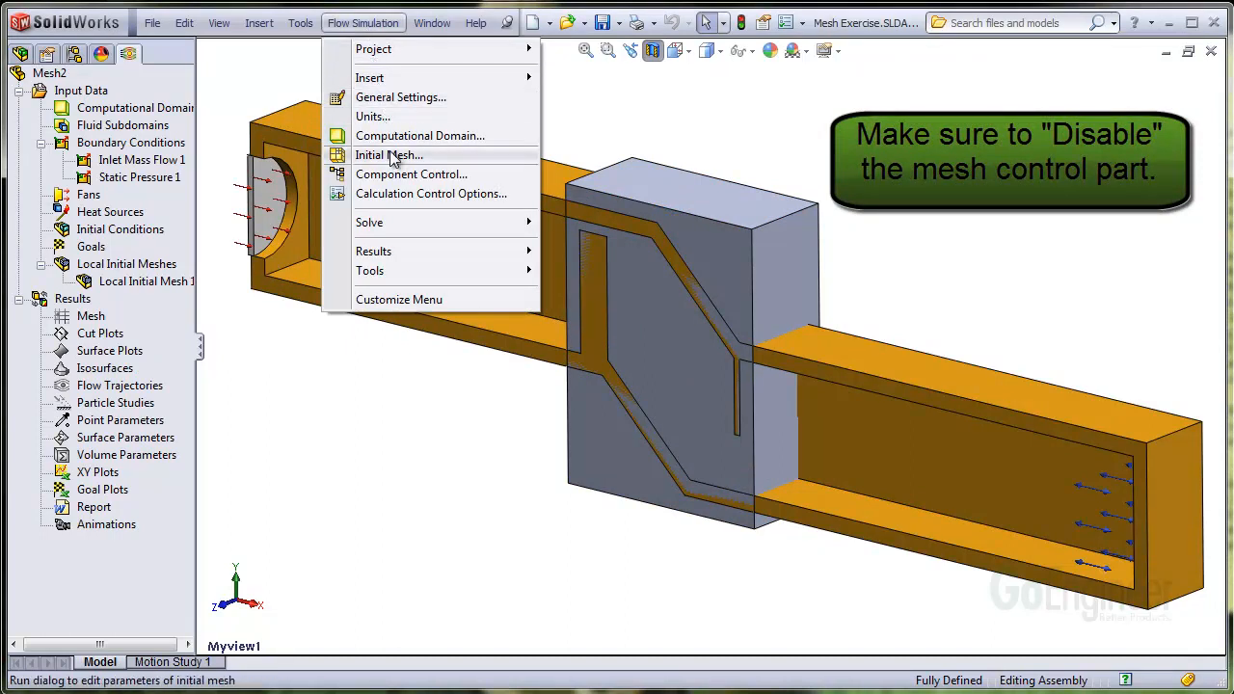
pyautogui.click(412, 174)
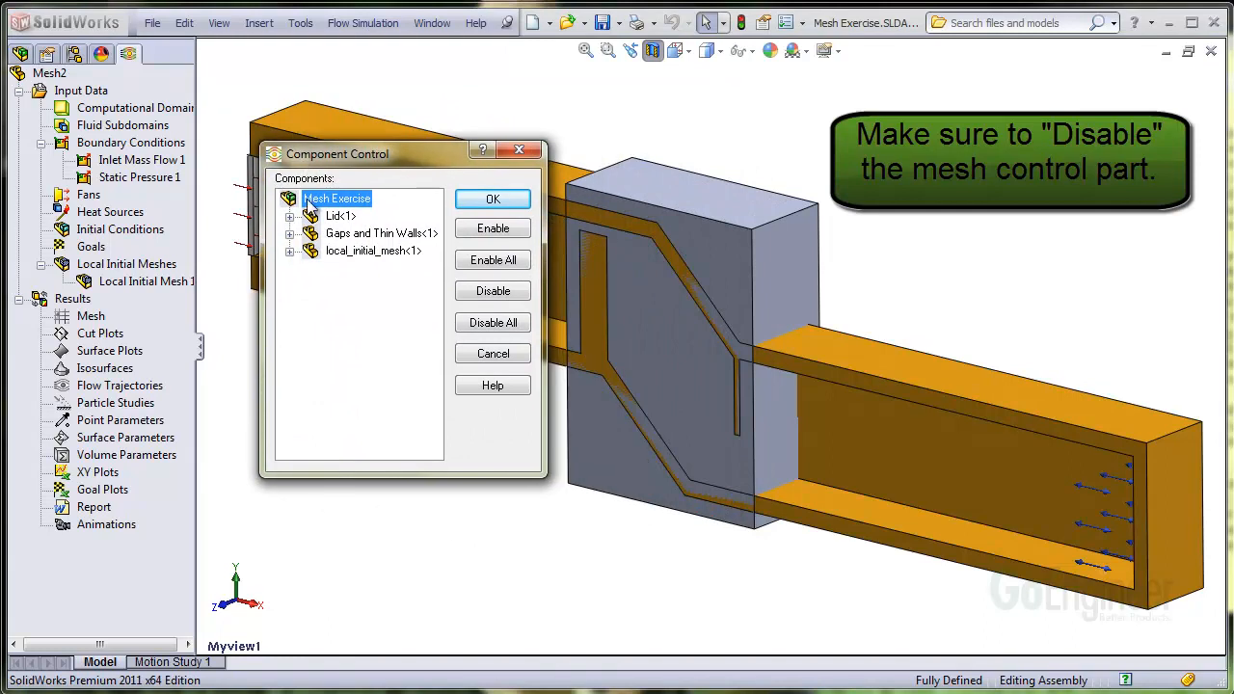
pyautogui.click(375, 251)
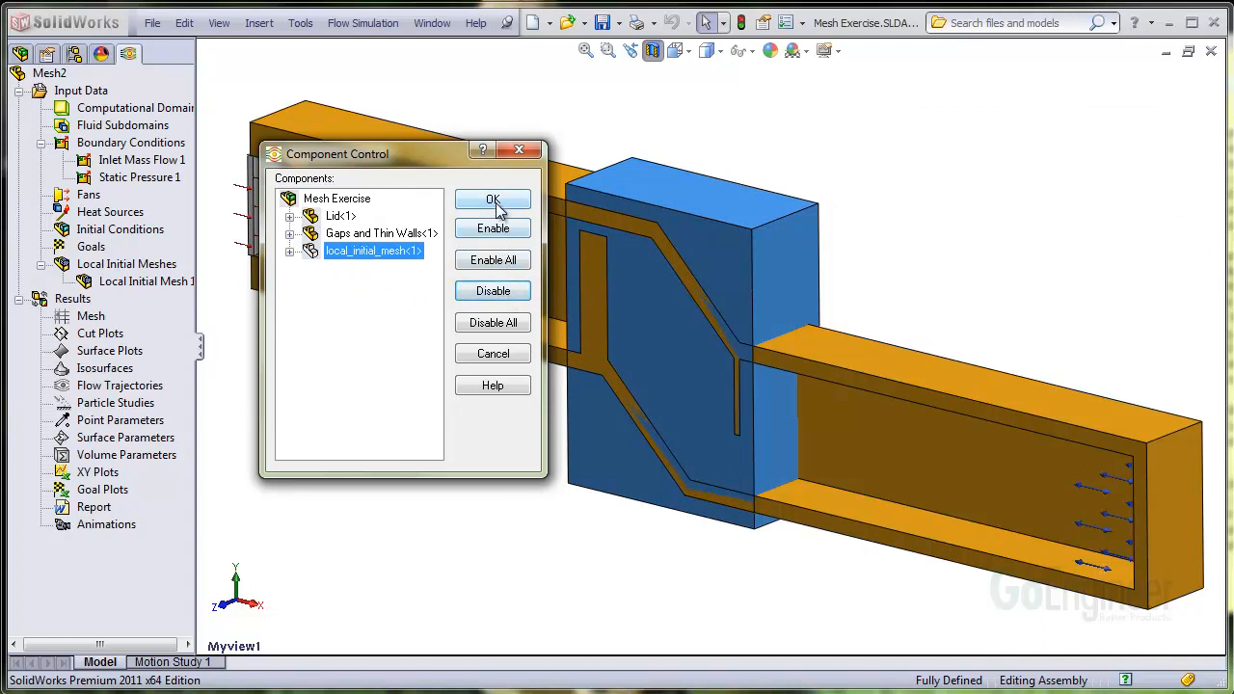
pyautogui.click(493, 199)
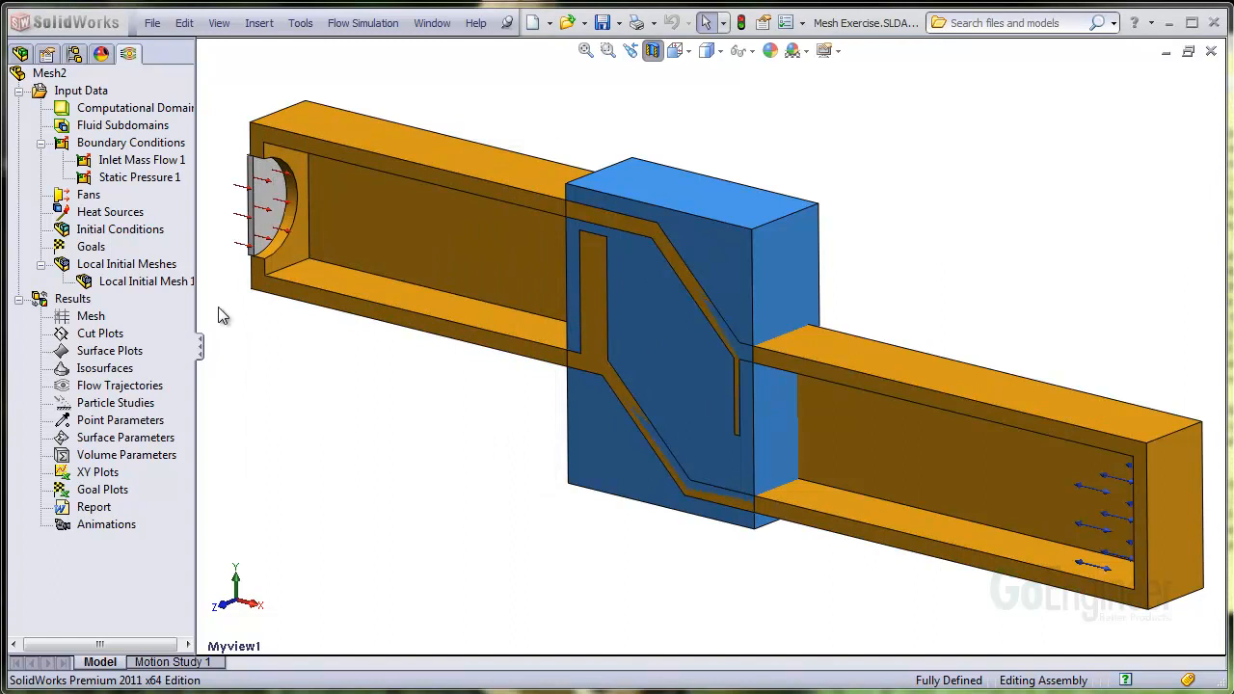
pyautogui.click(49, 76)
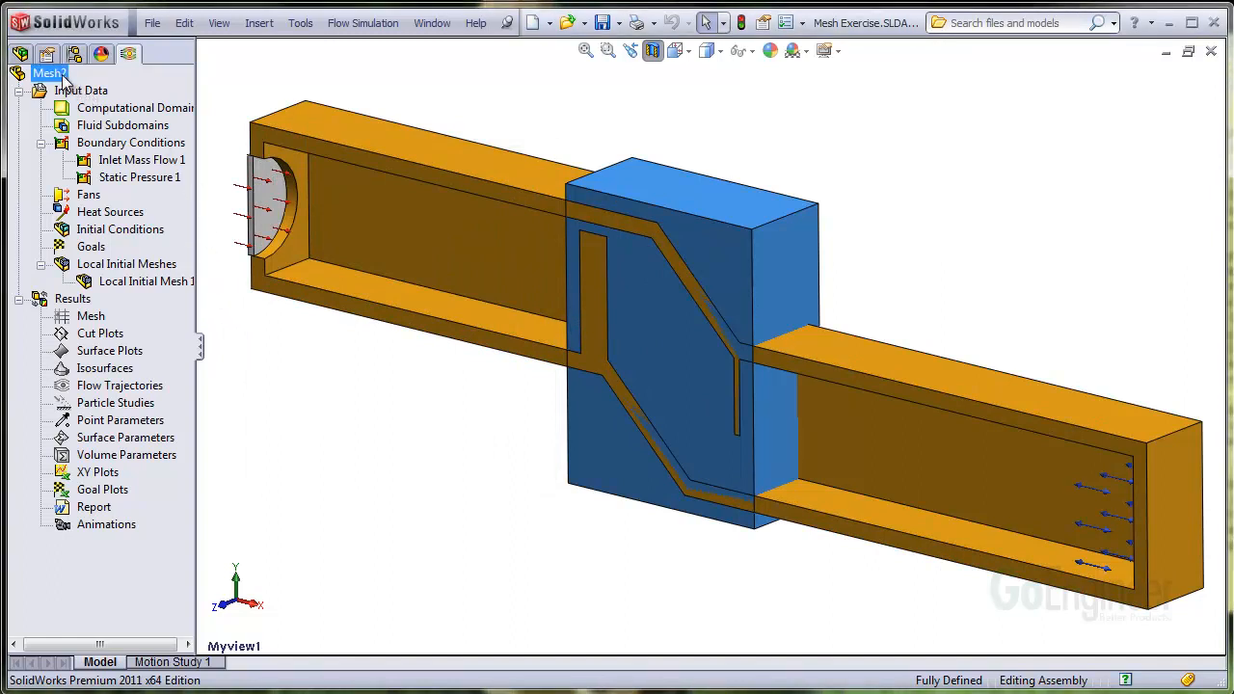
# Step: Run Mesh2 with Solve unchecked, then close the finished Mesh Generation window
pyautogui.rightClick(46, 73)
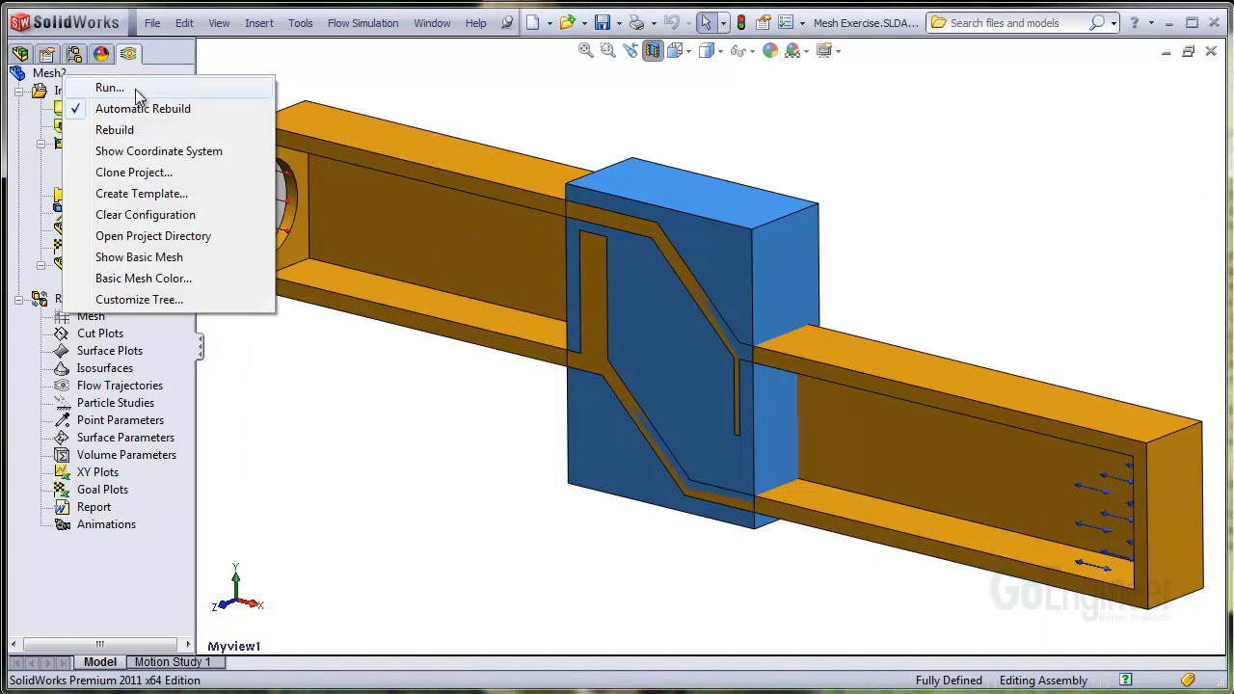
pyautogui.click(108, 87)
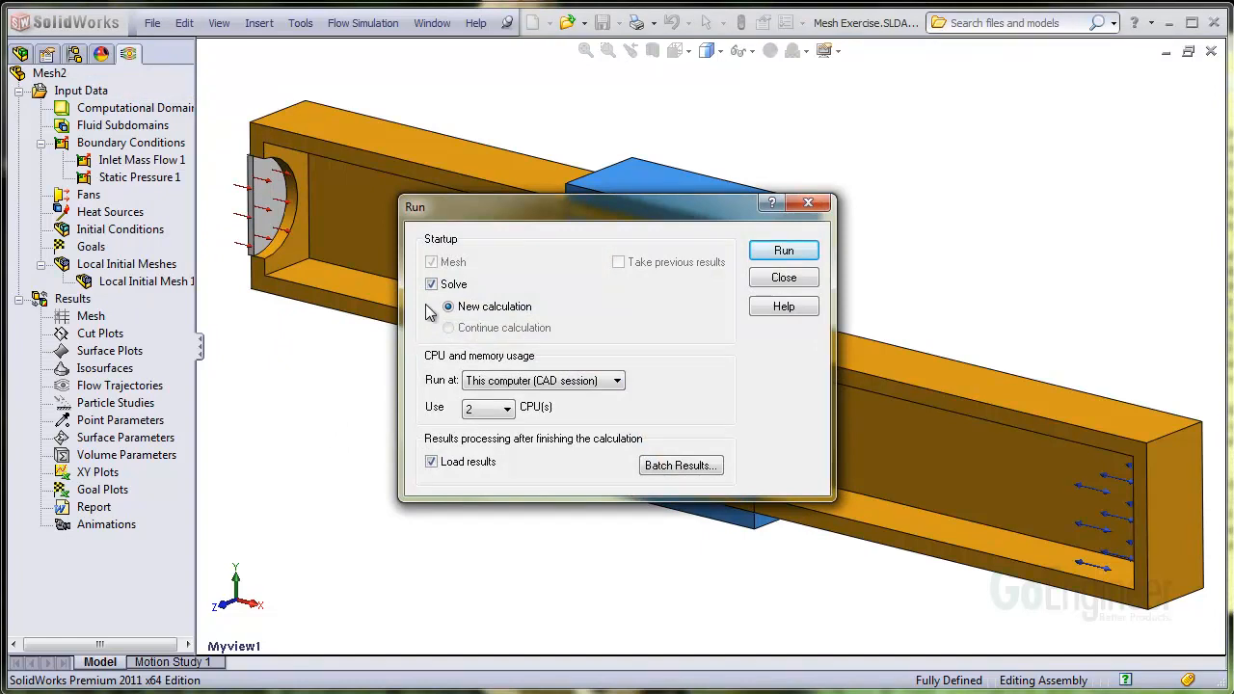
pyautogui.click(431, 283)
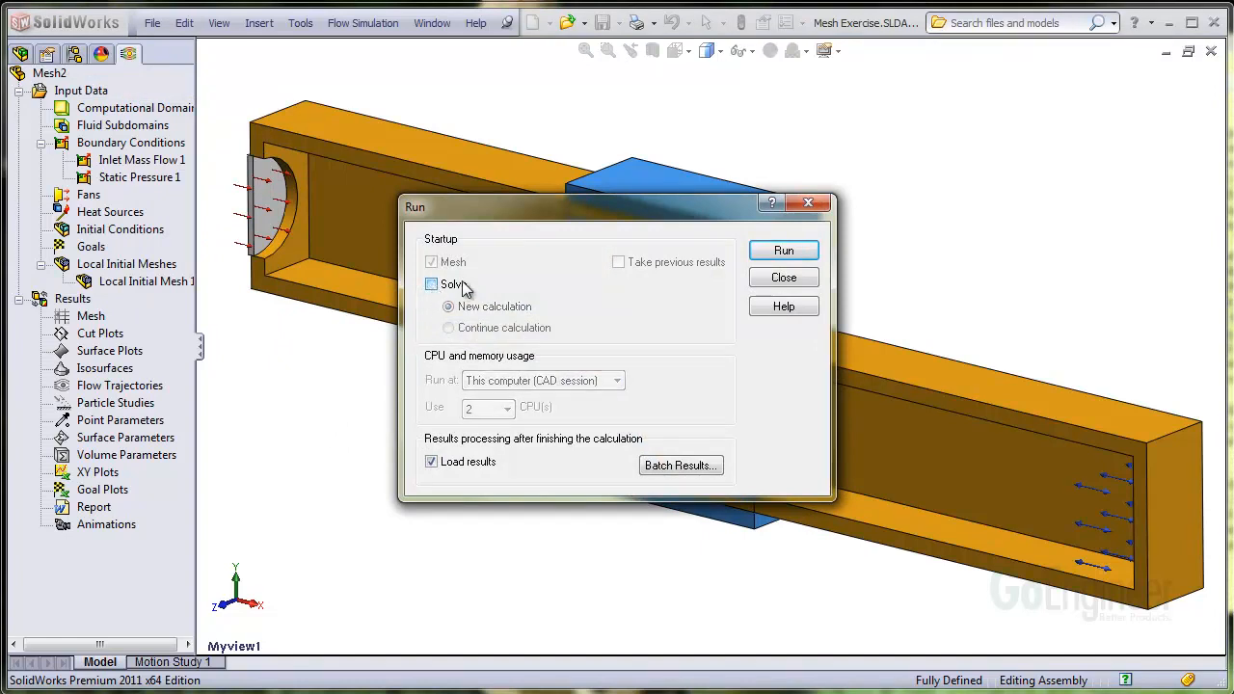
pyautogui.click(431, 283)
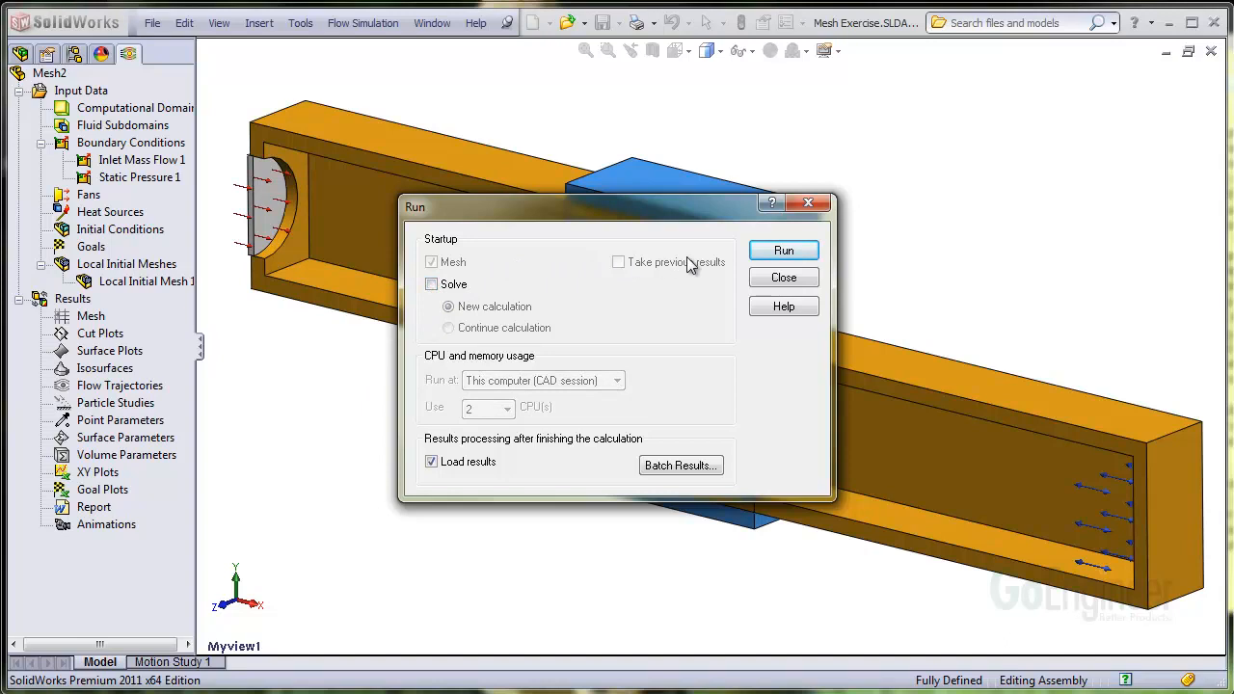
pyautogui.click(783, 277)
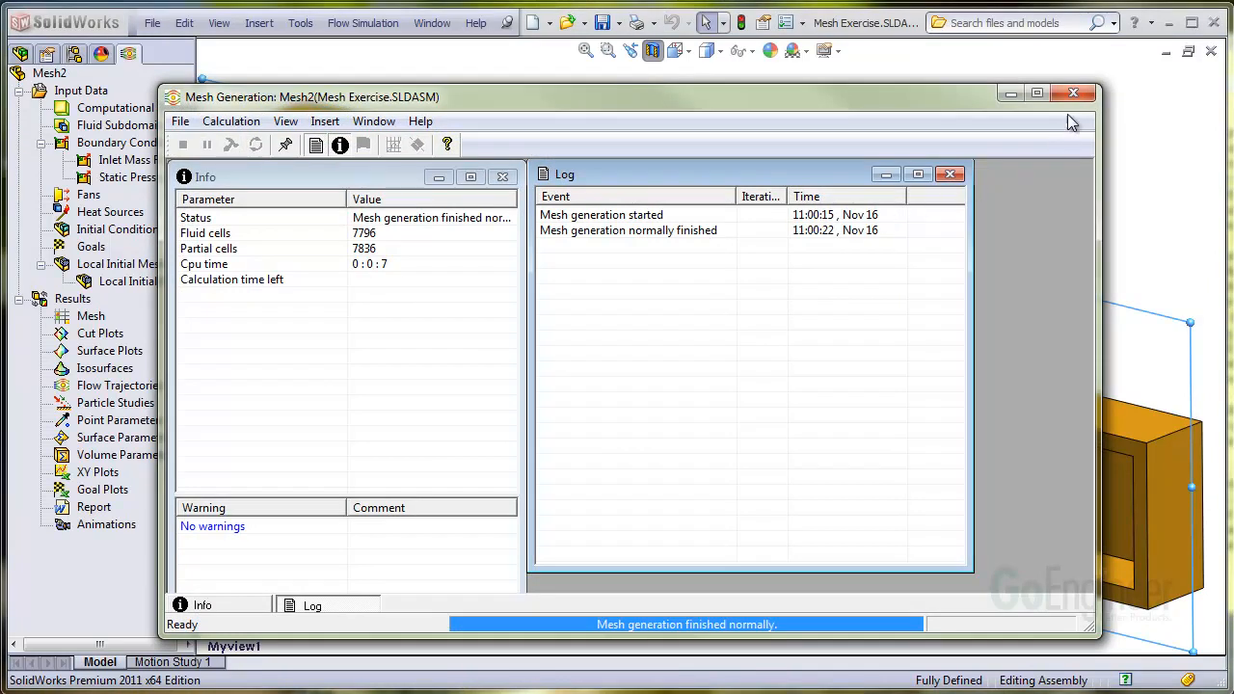
pyautogui.click(1074, 93)
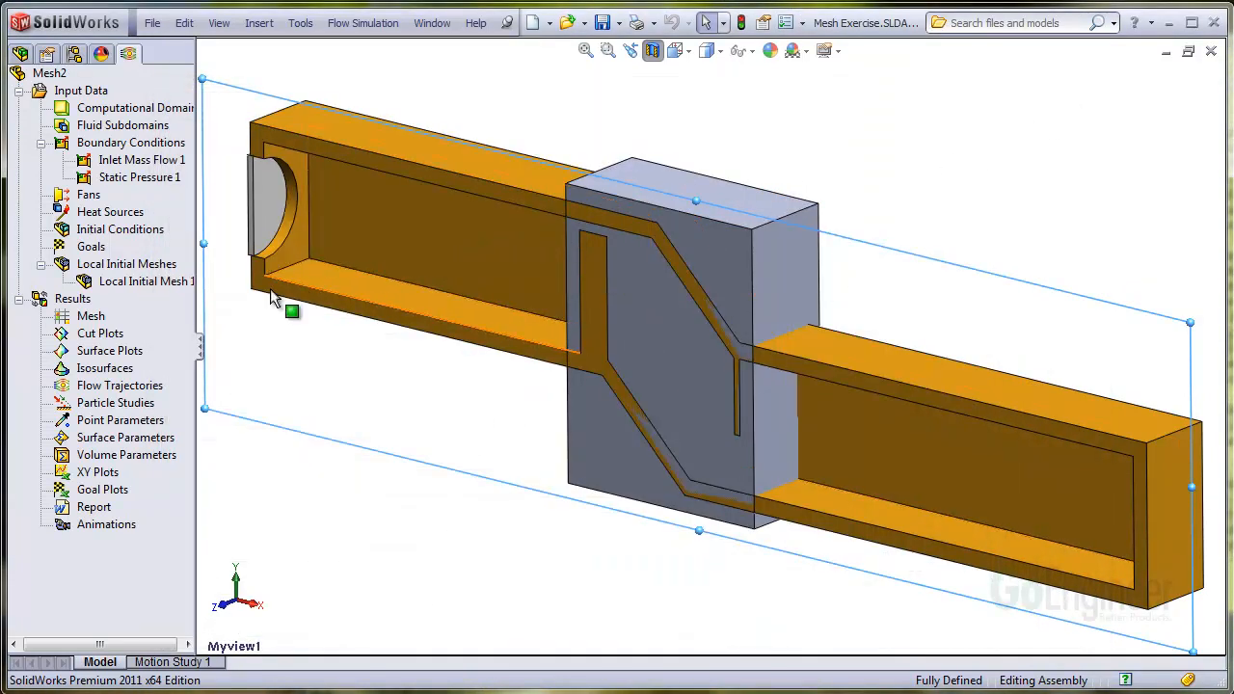
# Step: Insert Cut Plot 1 on the Front plane displaying the mesh, and hide the control part
pyautogui.rightClick(100, 332)
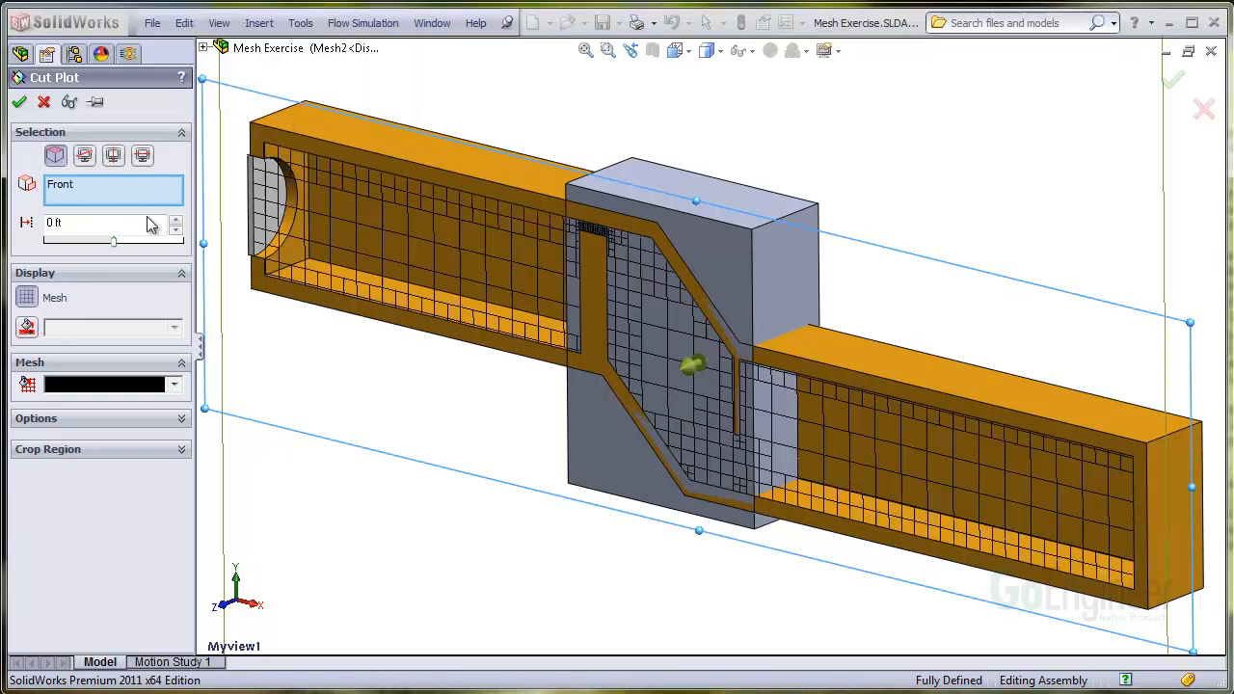
pyautogui.click(19, 102)
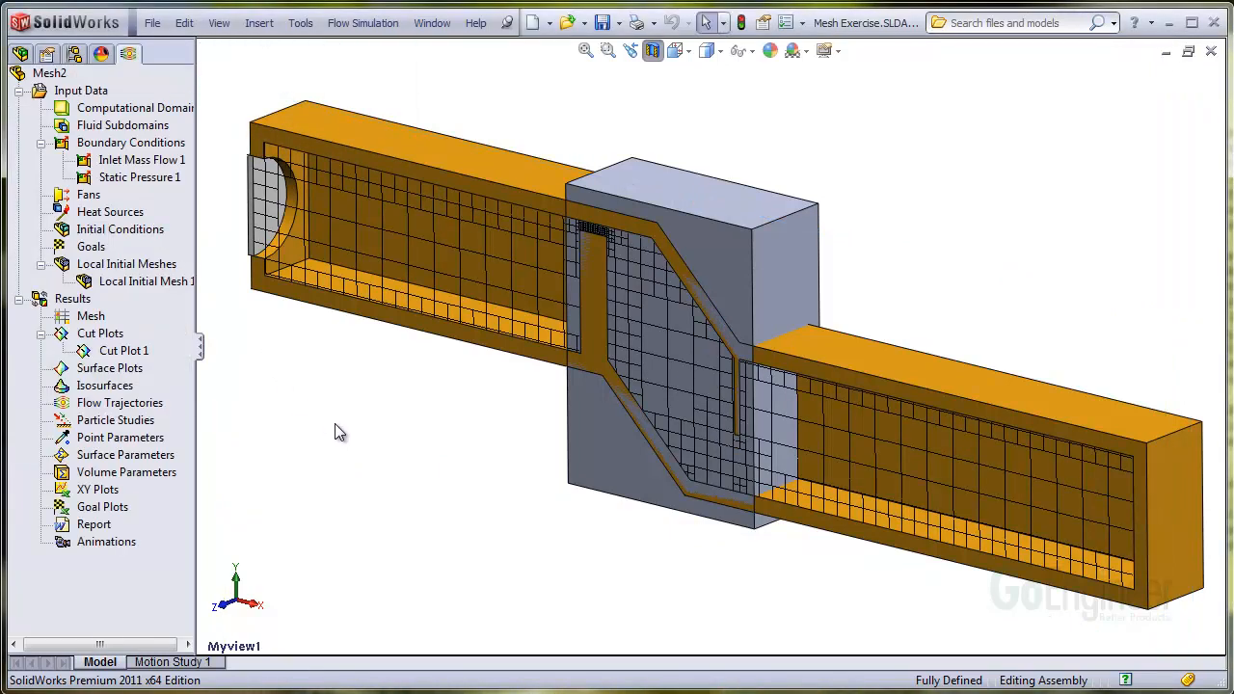
pyautogui.moveTo(406, 393)
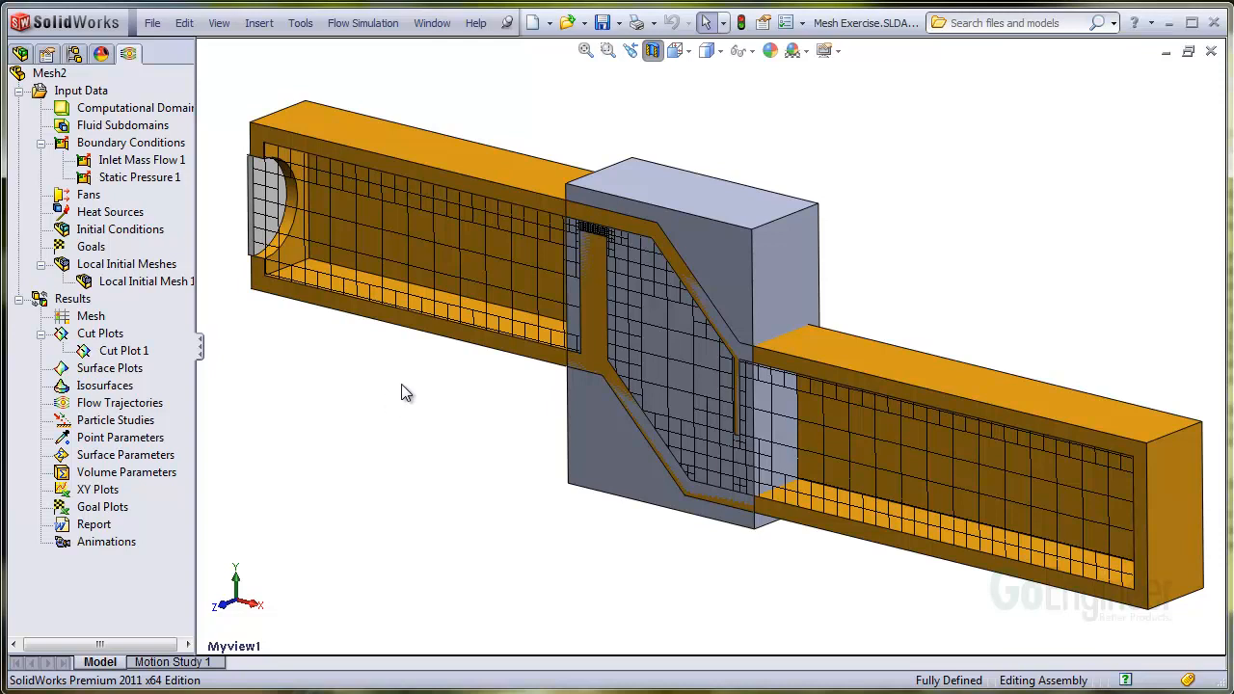
pyautogui.click(607, 50)
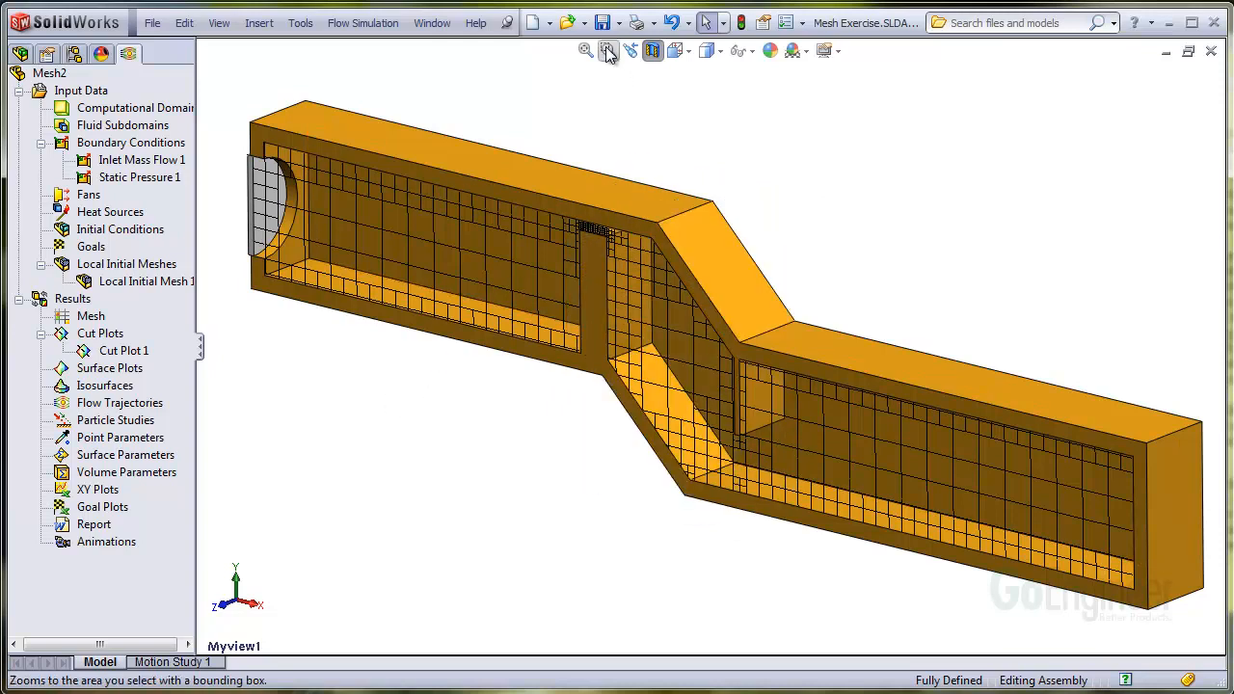